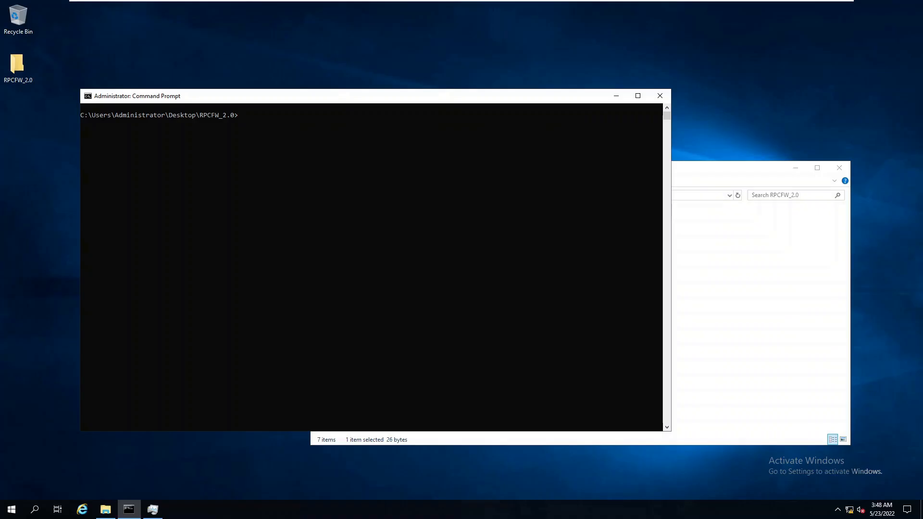
mouse_move(326, 100)
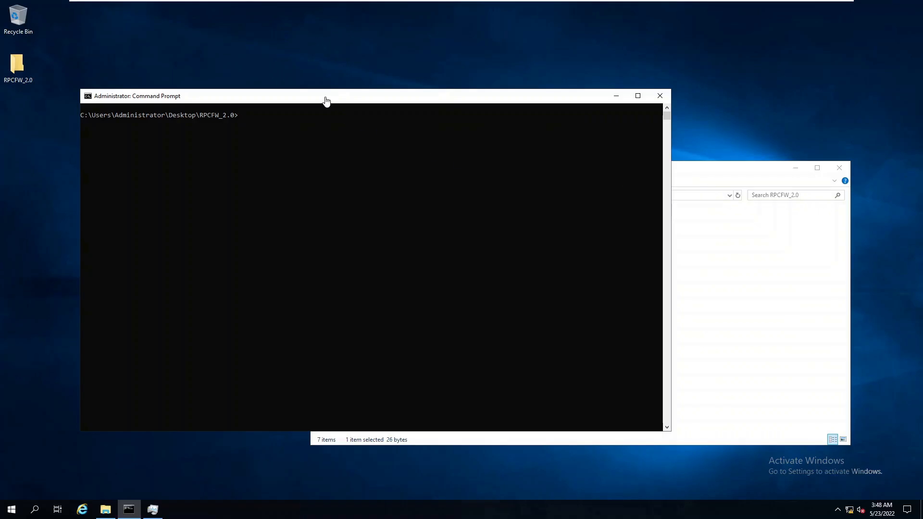
mouse_move(115, 137)
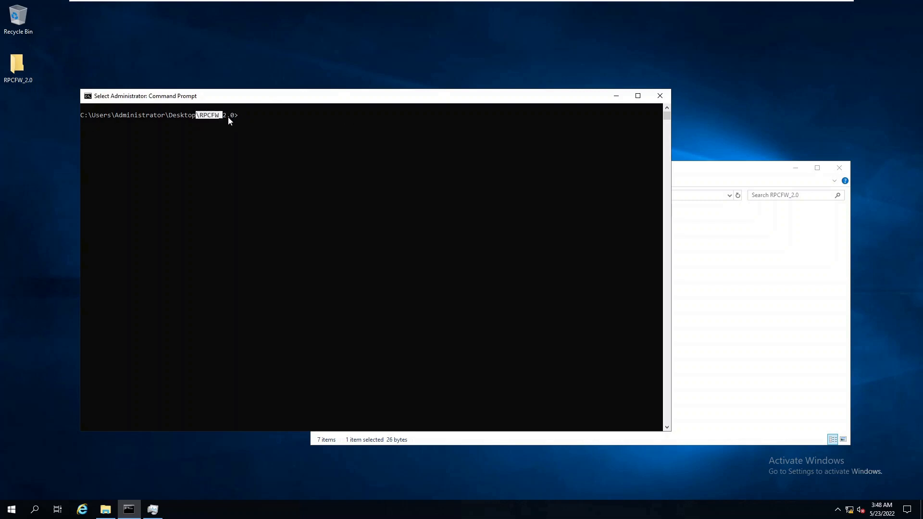
Step: Go from the releases page to the rpcfirewall repository and read through its README
click(18, 65)
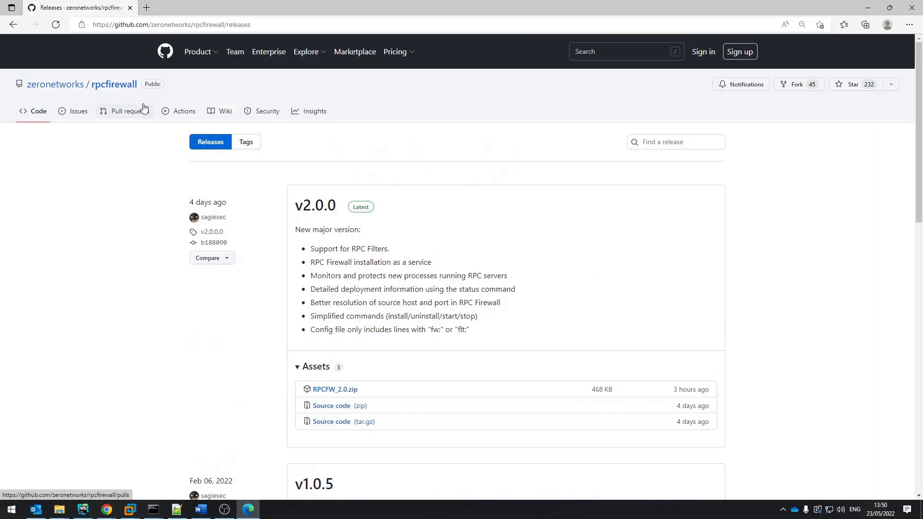
click(33, 111)
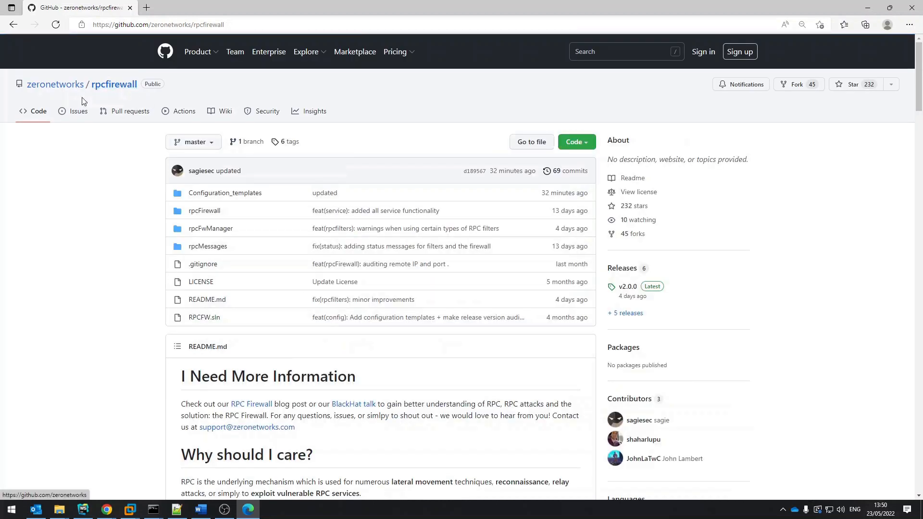
scroll(down, 3)
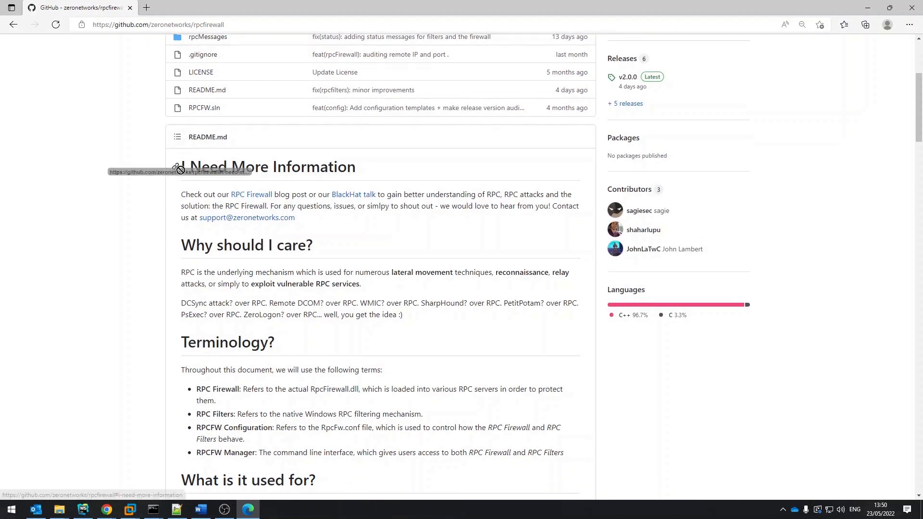
mouse_move(332, 203)
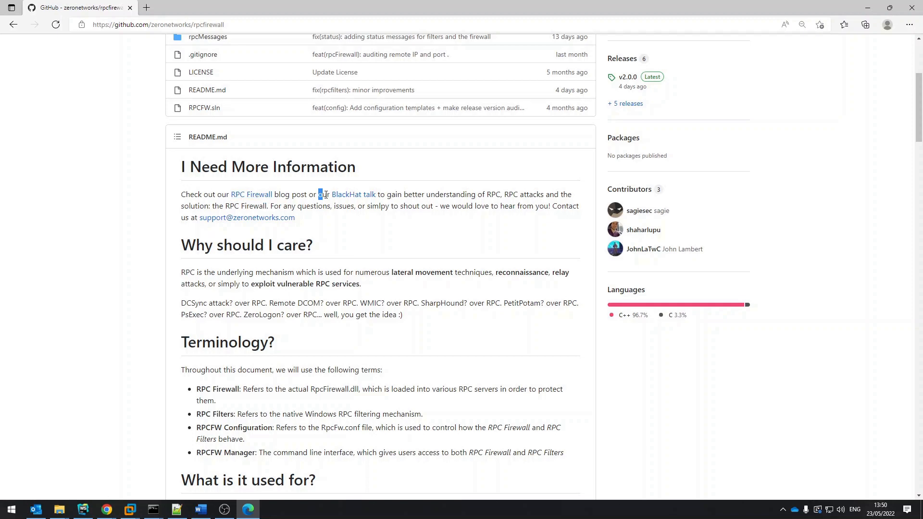
scroll(down, 3)
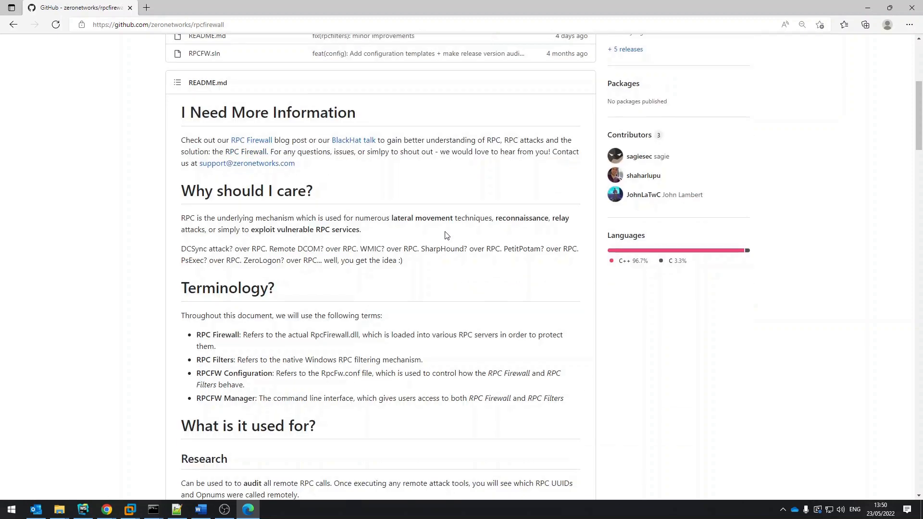
scroll(down, 3)
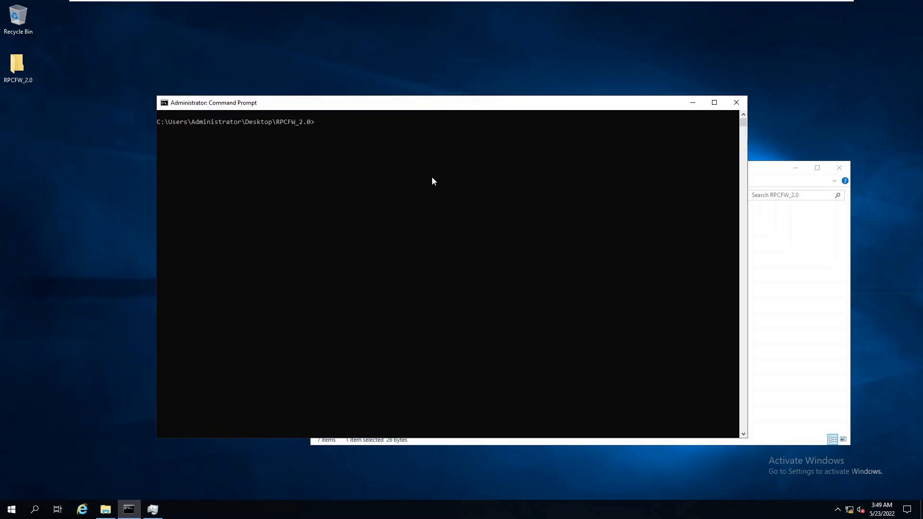
Step: Run rpcFwManager.exe /status, confirming no RPC Firewall components are installed, then clear the screen
text(rpcFwManager.exe)
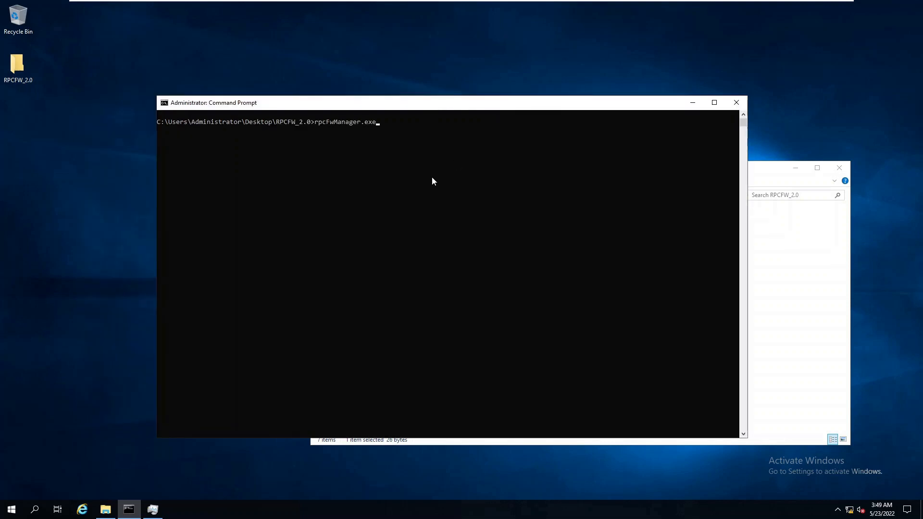
text(/status)
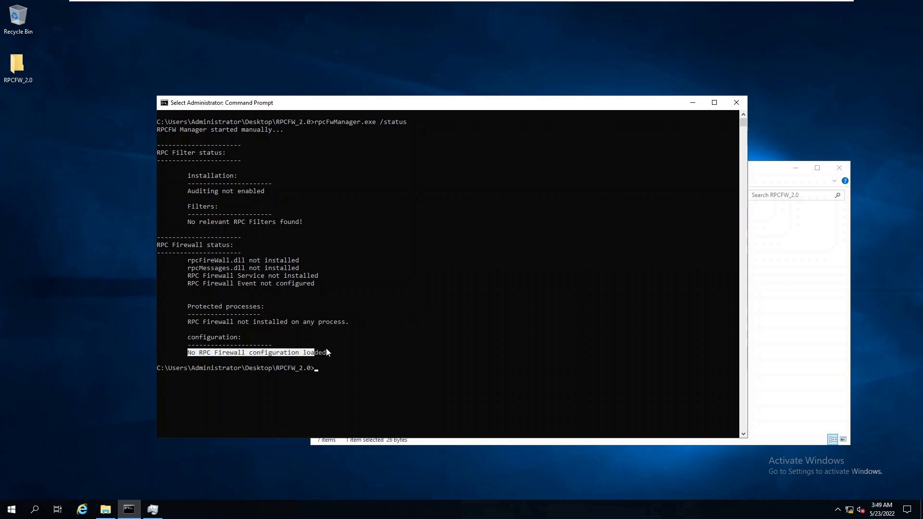
text(cFwManager.exe)
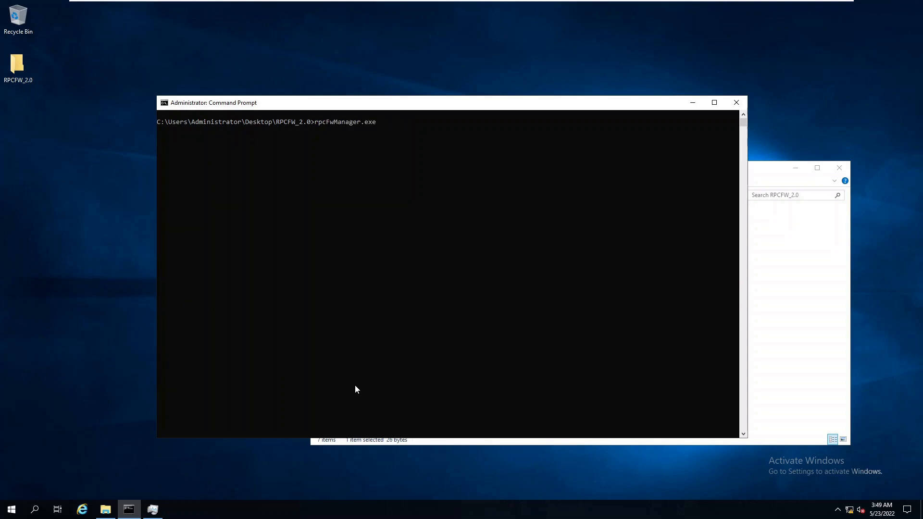
Step: Install and start the RPC Firewall with rpcFwManager.exe /install fw and /start fw
text(/install)
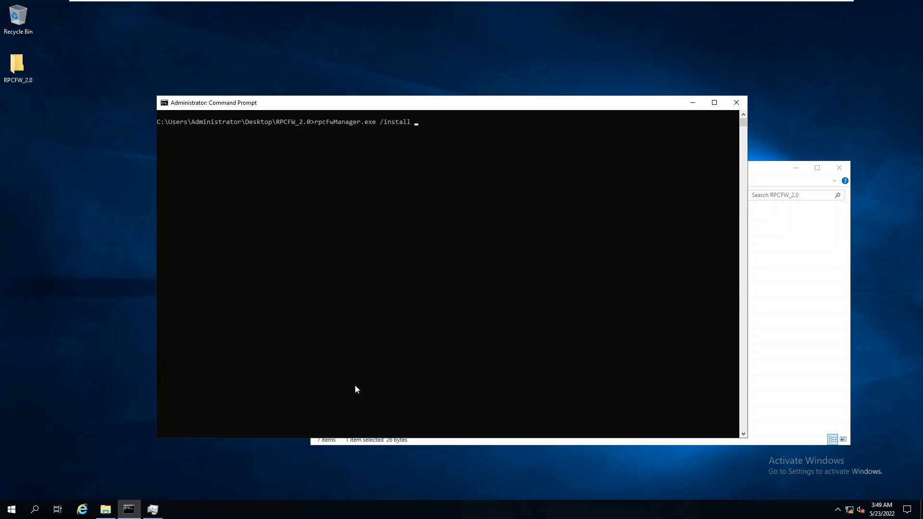
text(fw)
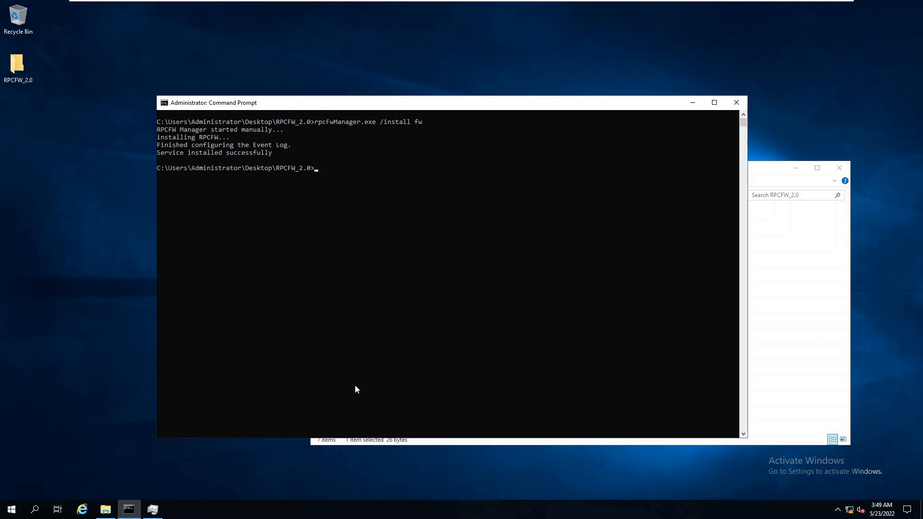
text(rpcFwManager.exe /insta)
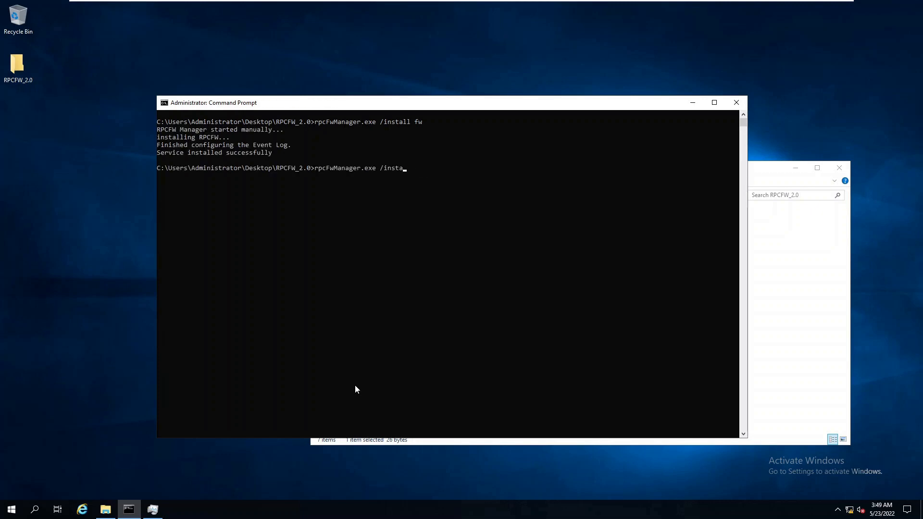
text(/statr)
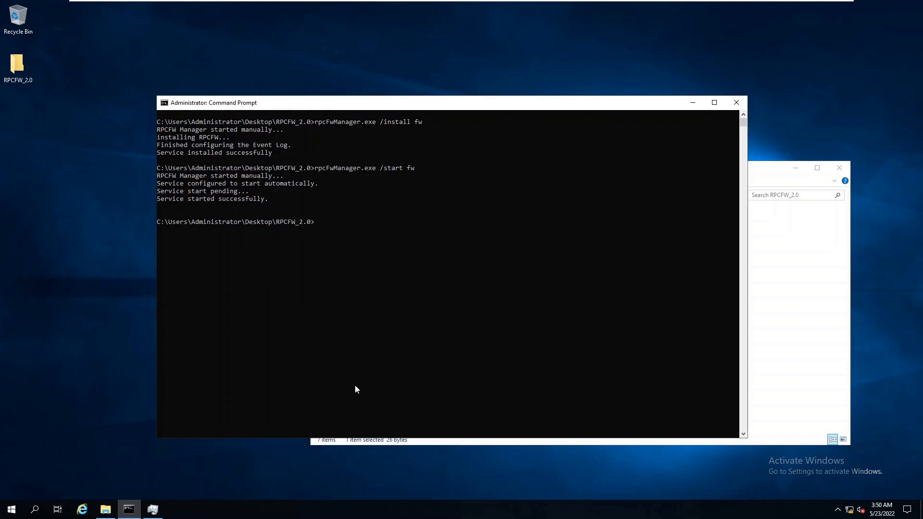
Step: Check rpcFwManager.exe /status fw showing protected processes with audit, then clear the console
text(rpcFwManager.exe /)
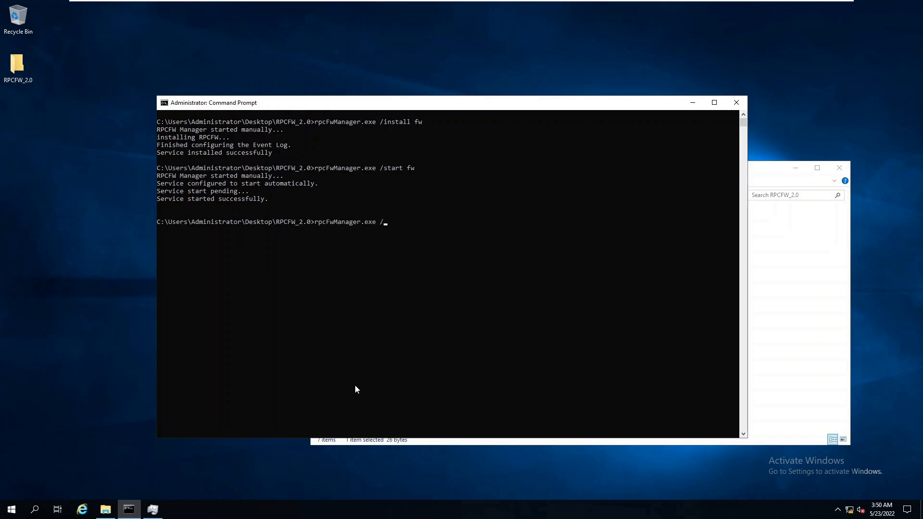
text(status fw)
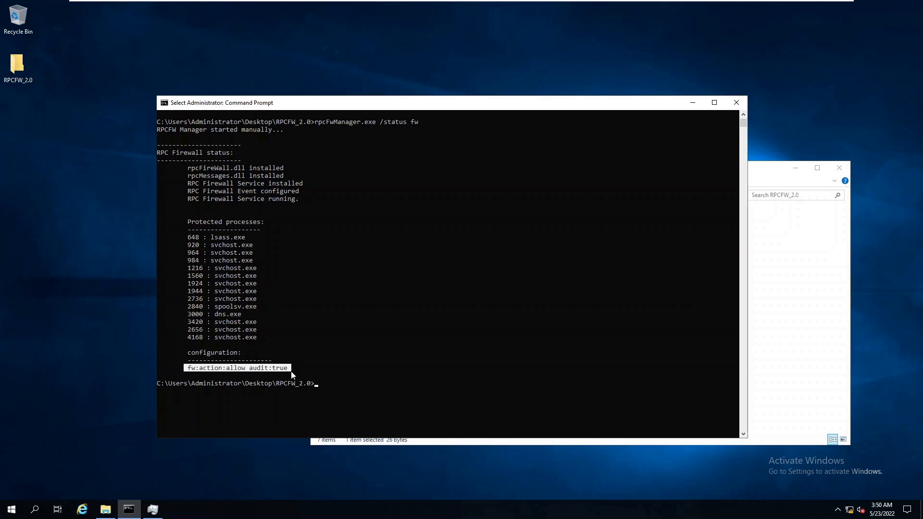
text(cls)
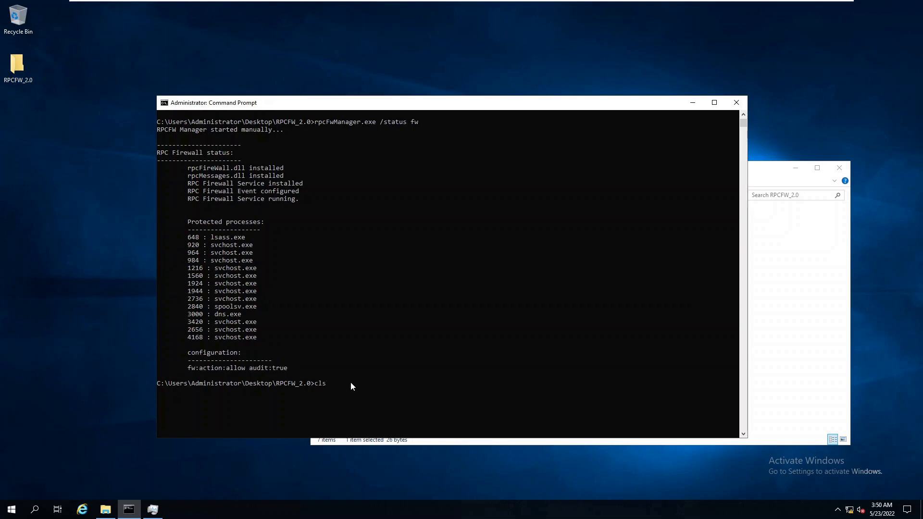
key(enter)
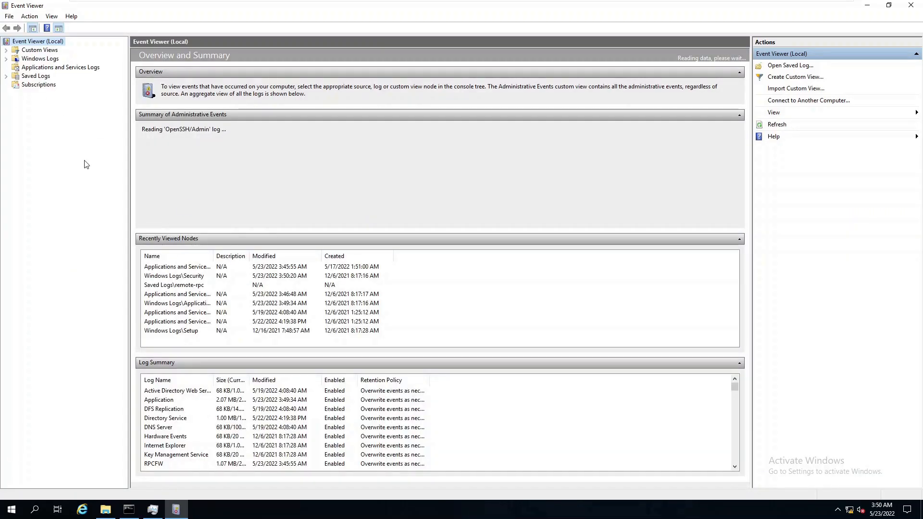
Step: Expand Applications and Services Logs in Event Viewer and select the RPCFW log
click(40, 154)
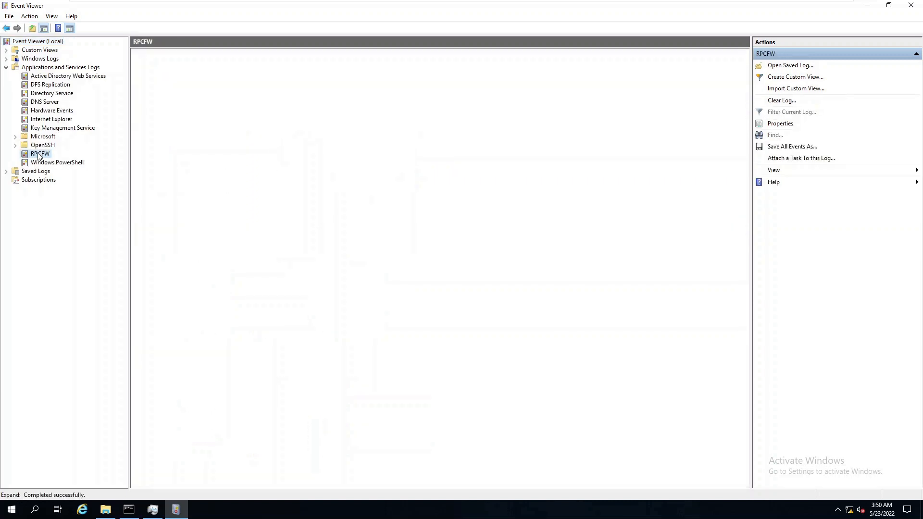
click(39, 154)
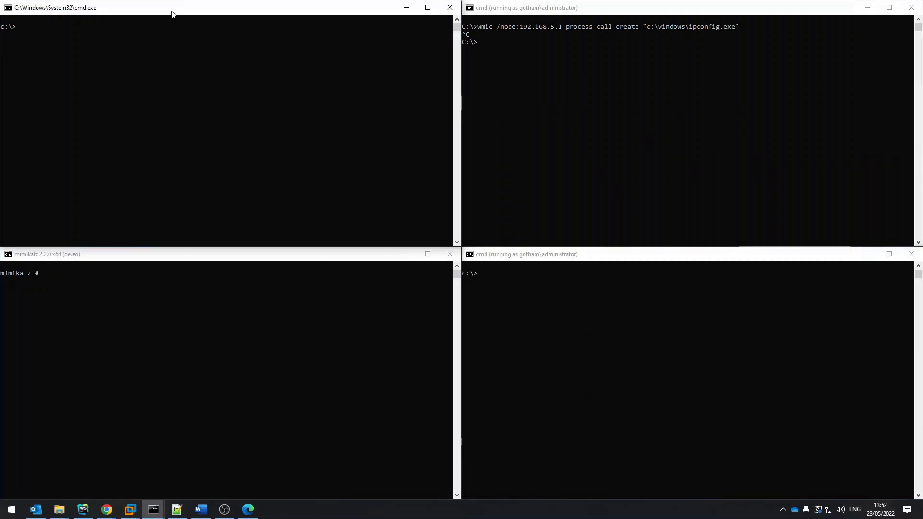
Step: Run PetitPotam.py from 192.168.5.8 against 192.168.5.1, which reports a successful attack
text(python PetitPotam.py 192.168.5.8 192.168.5.1)
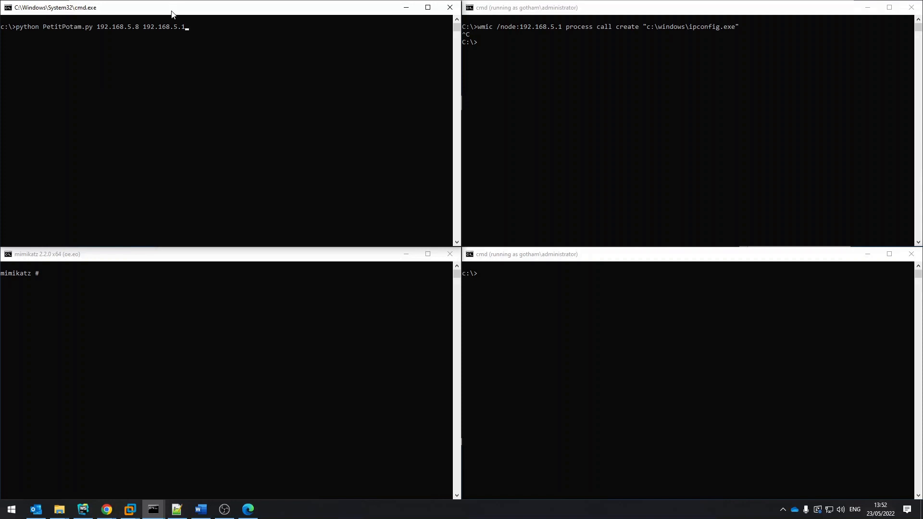
key(enter)
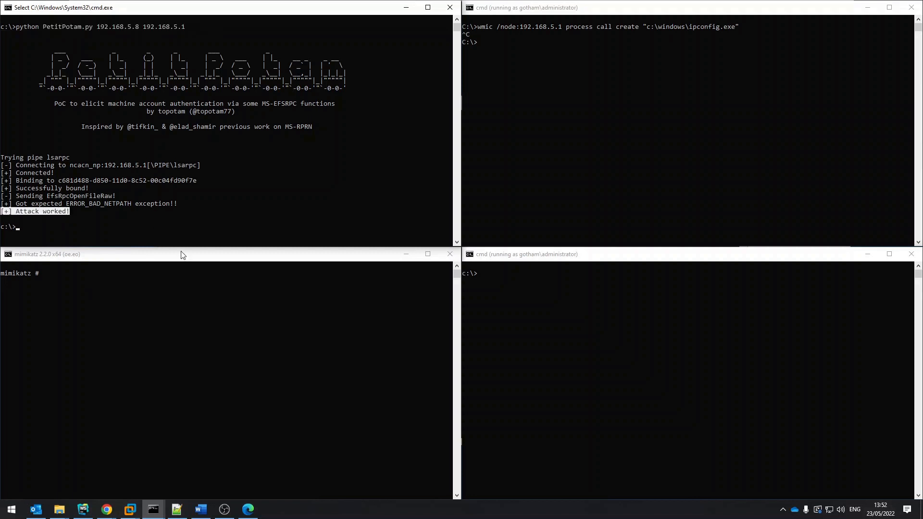
Step: Issue the remote wmic ipconfig process-create on 192.168.5.1 and a mimikatz dcsync for krbtgt
text(wmic /node:192.168.5.1 process call create "c:\windows\ipconfig.exe")
click(688, 273)
text(psexec \\192.168.5.1 ipconfig)
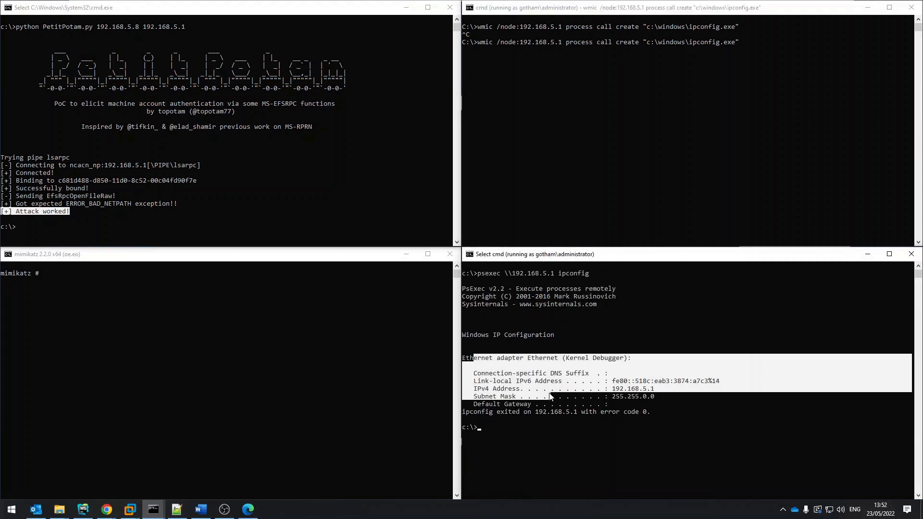
text(lsadump::dcsync /dc:res_dc1.gotham.com /domain:gotham.com /user:krbtgt)
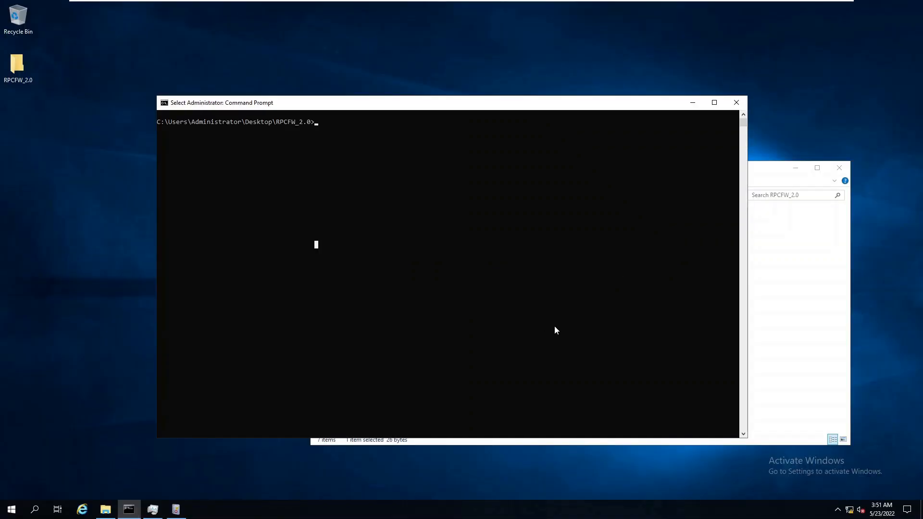
Step: Stop the RPC Firewall service with rpcFwManager.exe /stop fw
text(rpcFwManager.exe)
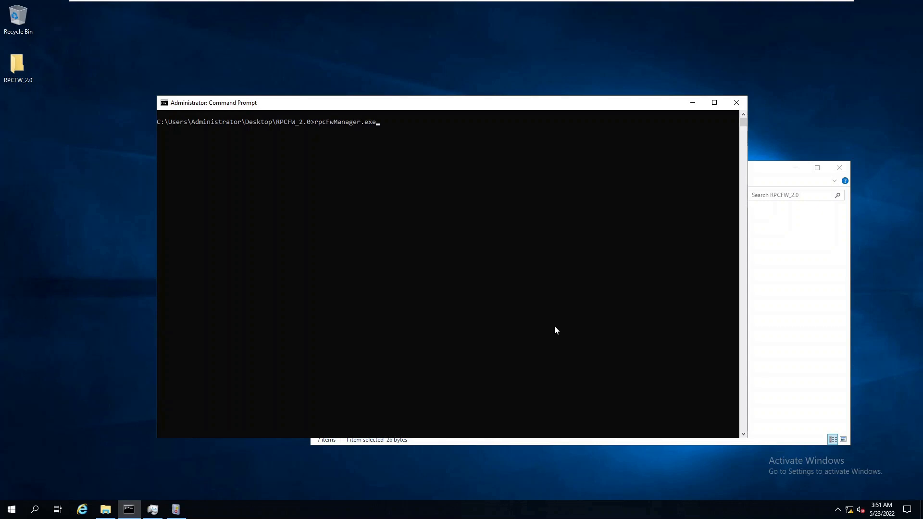
text(/)
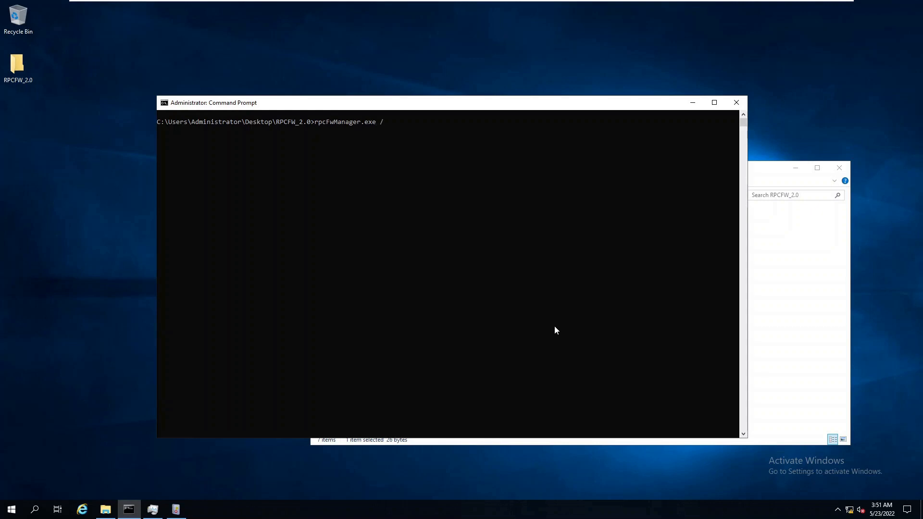
text(stop fw)
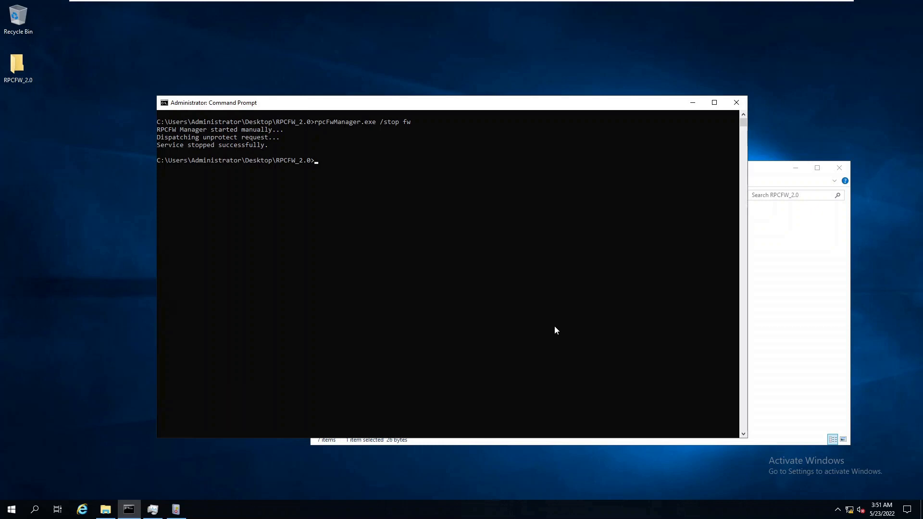
mouse_move(792, 335)
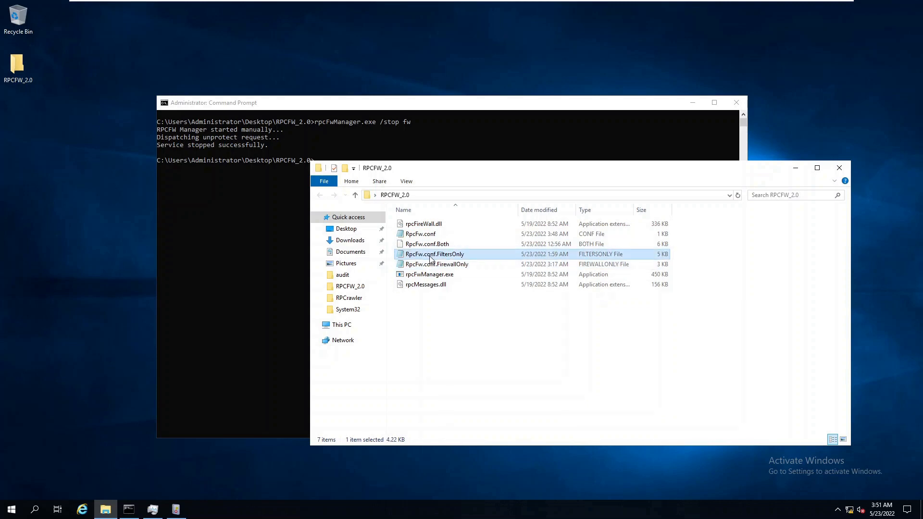
Step: Copy RpcFw.conf.FiltersOnly and apply it to RpcFw.conf, then begin a new rpcFwManager.exe command
right_click(435, 253)
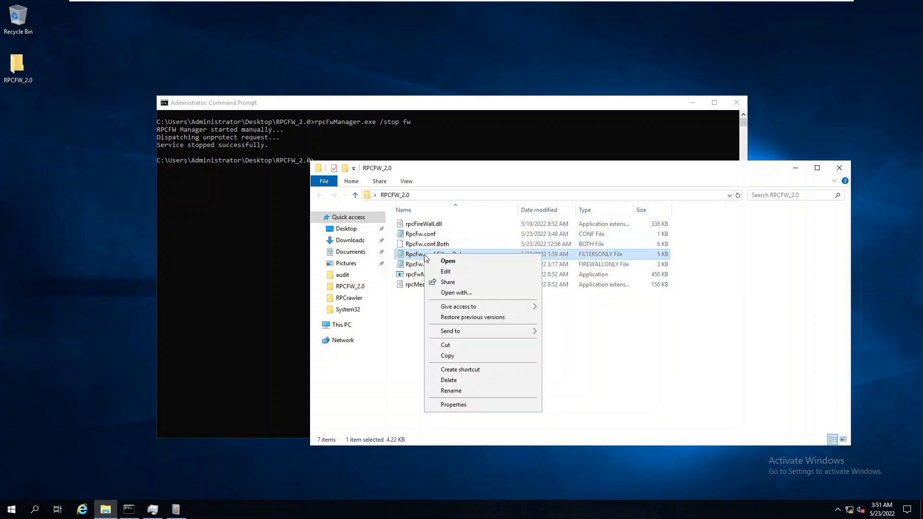
click(446, 271)
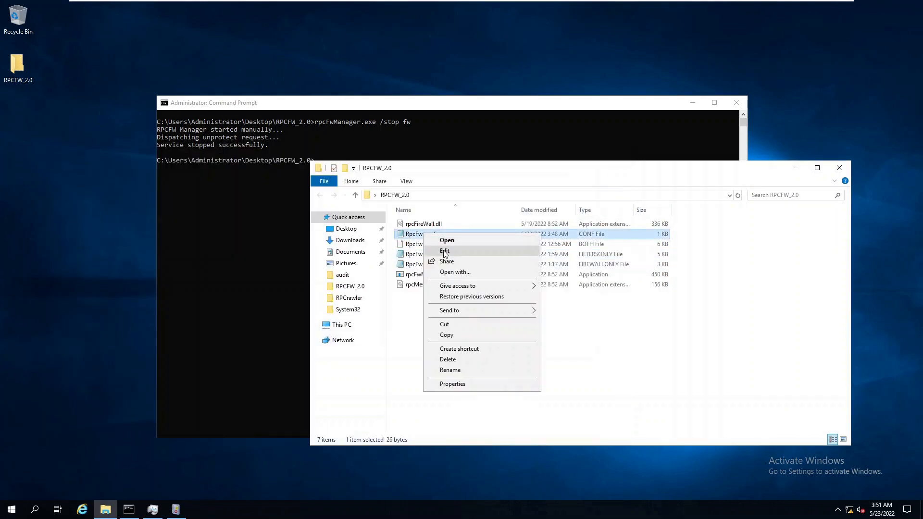
click(445, 251)
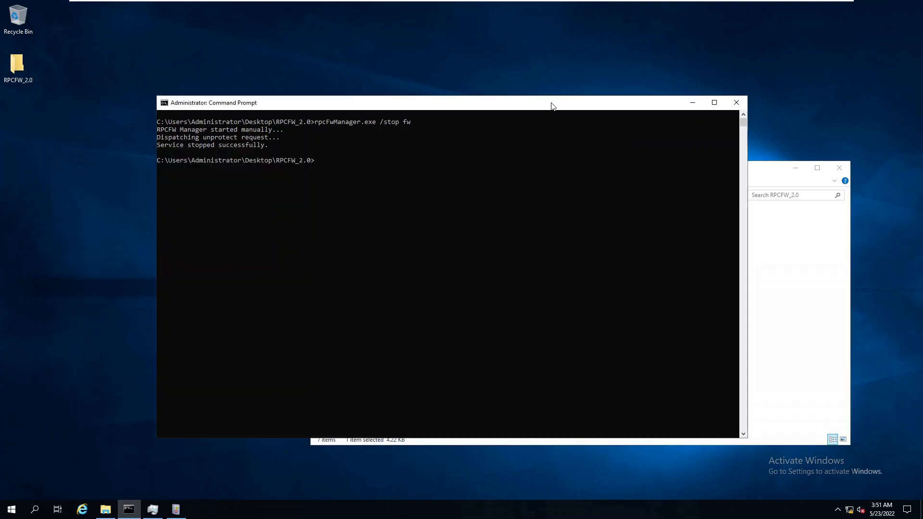
text(rpcFwManager.exe)
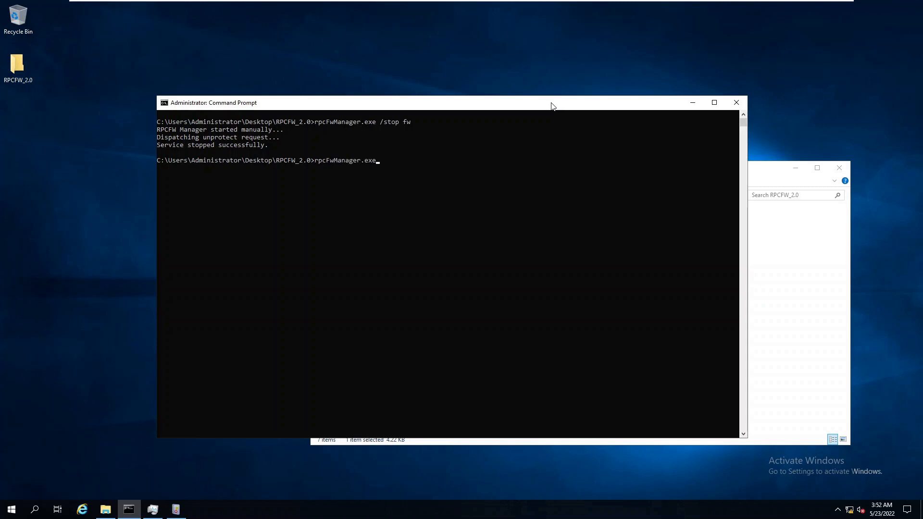
Step: Install and start the RPC filter provider with /install flt and /start flt, reviewing its block-and-audit filter status
text(/install flt)
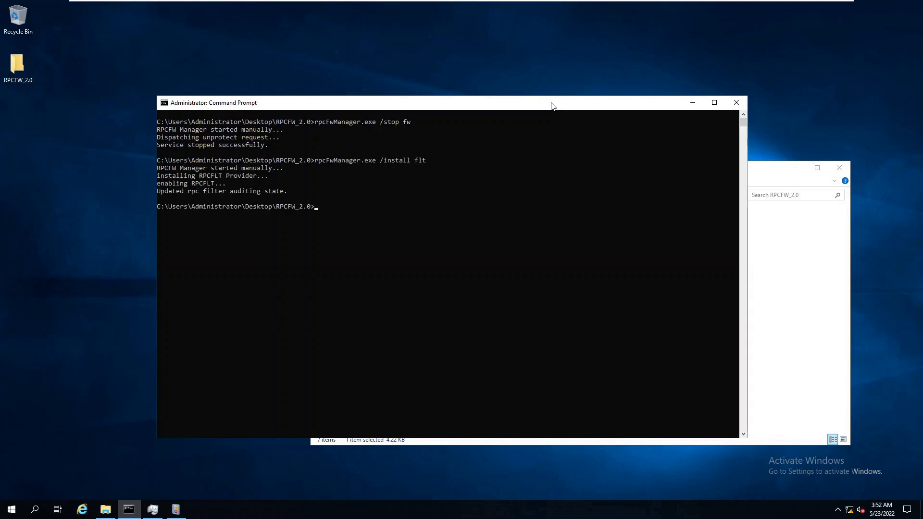
text(rpcFwManager.exe /inst)
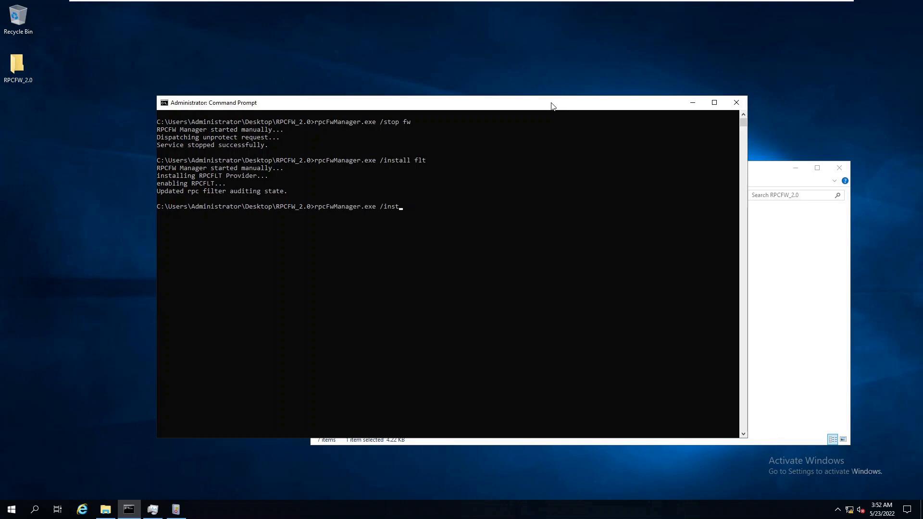
text(/start f)
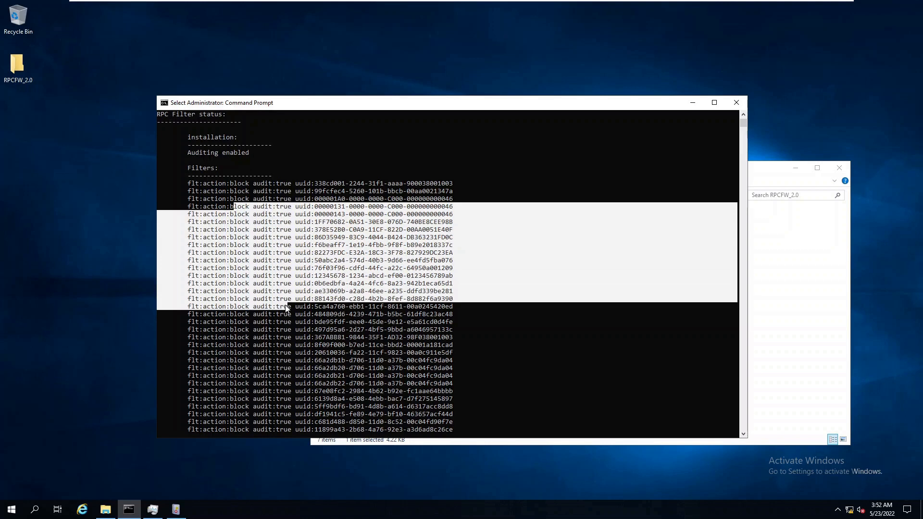
scroll(down, 3)
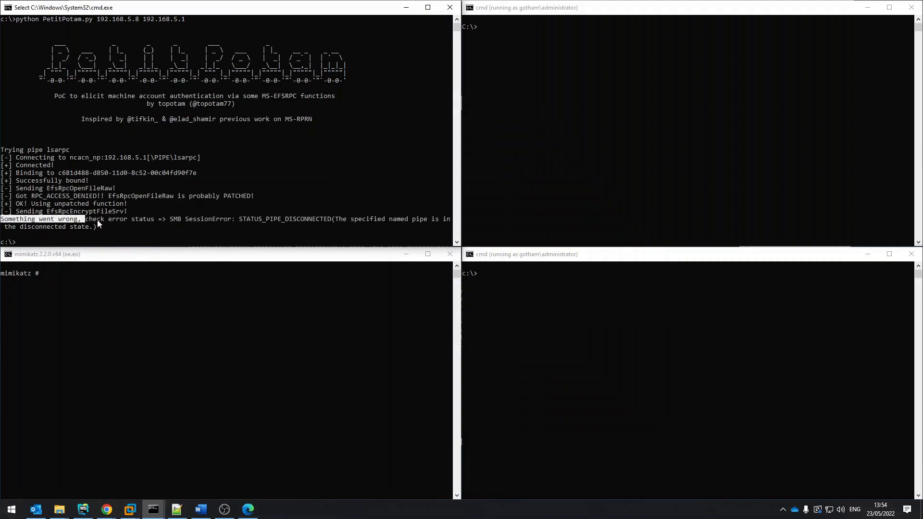
Step: Rerun the remote wmic process-create and psexec \\192.168.5.1 ipconfig, highlighting the Access is denied errors
text(wmic /node:192.168.5.1 process call create "c:\windows\ipconfig.exe")
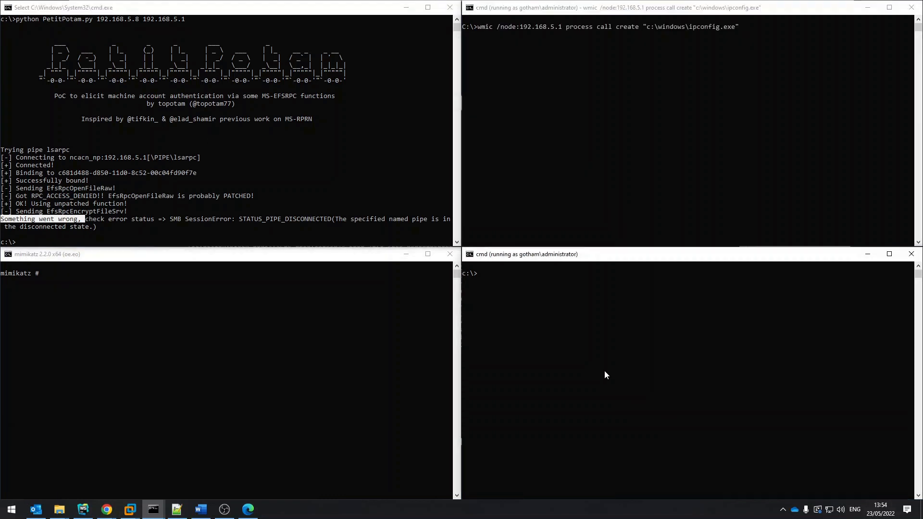
text(psexec \\192.168.5.1 ipconfig)
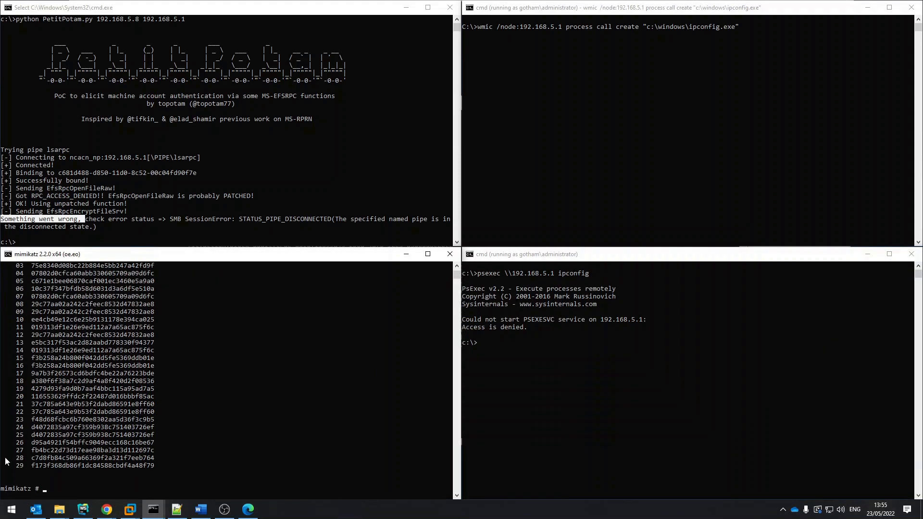
mouse_move(55, 405)
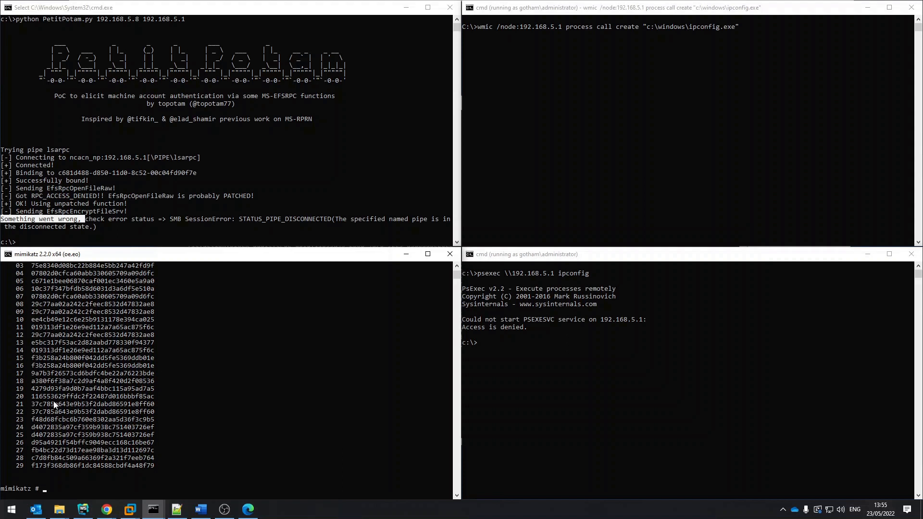
key(Return)
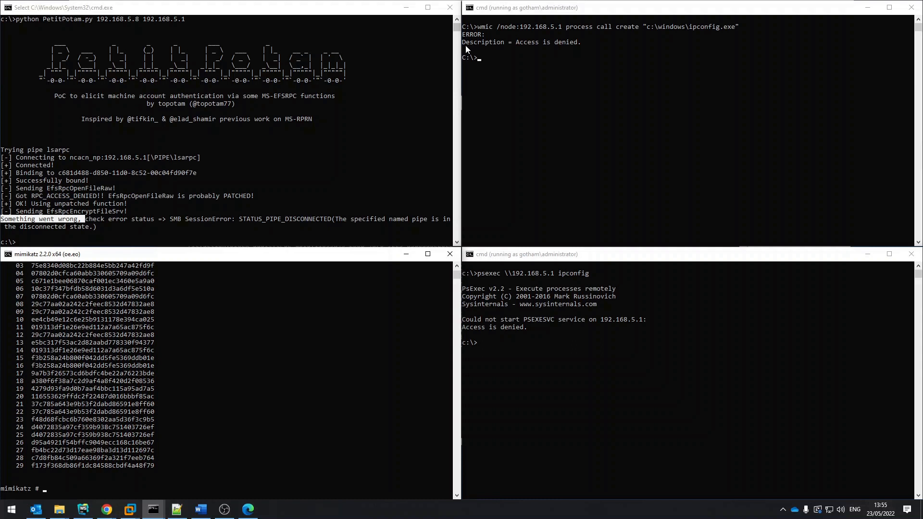
drag(516, 42, 580, 42)
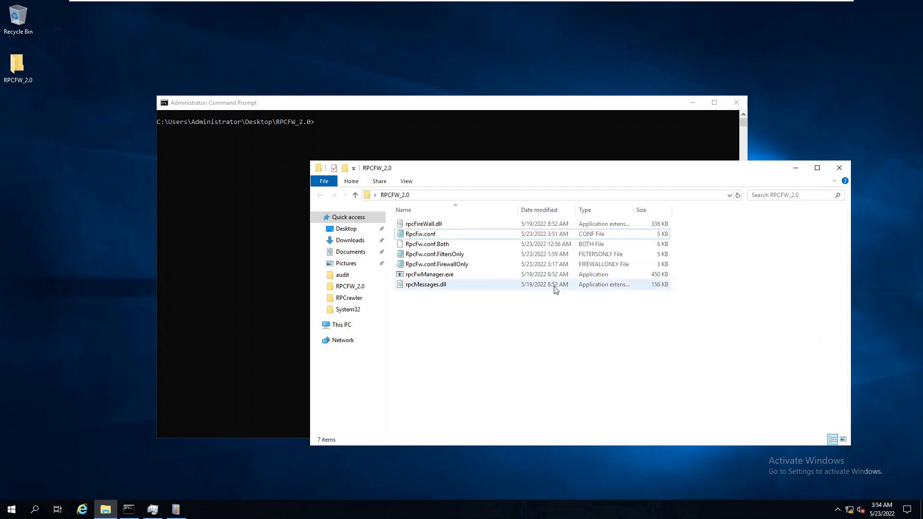
mouse_move(547, 288)
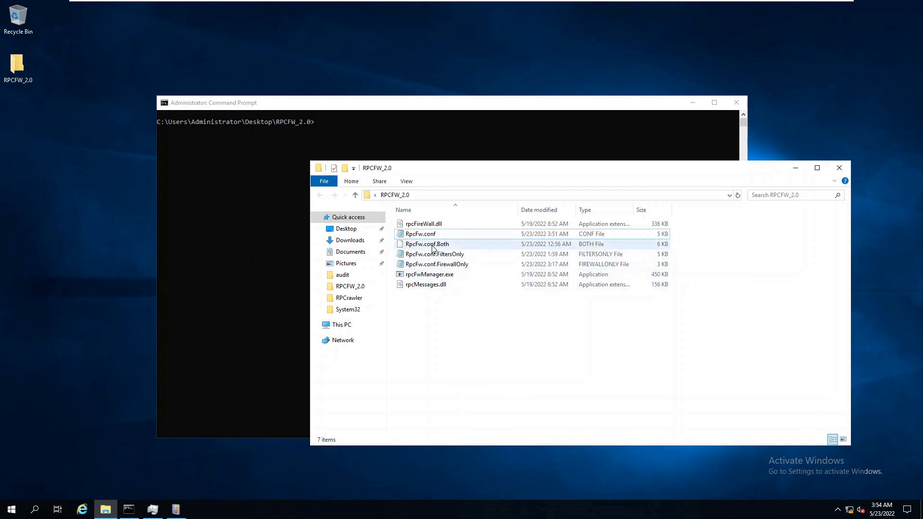
Step: Open RpcFw.conf.Both in Notepad and copy its combined rules into RpcFw.conf for editing
right_click(427, 244)
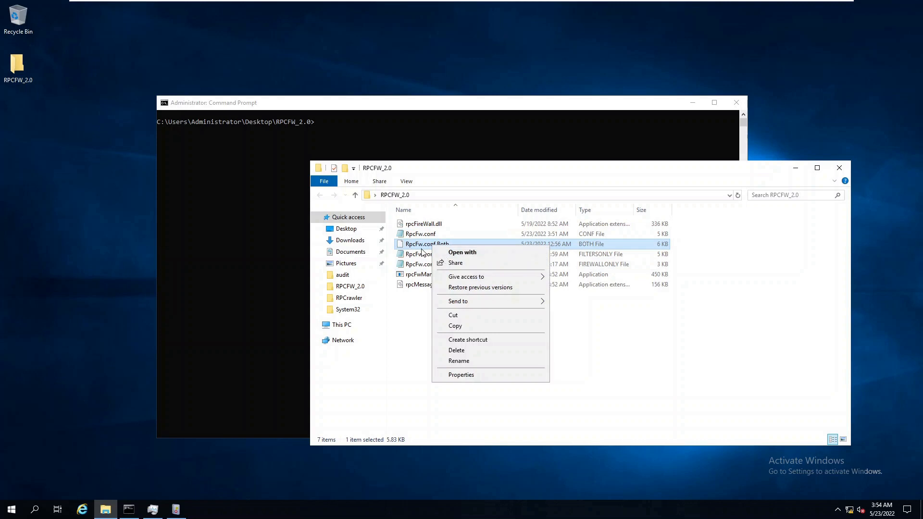
click(462, 252)
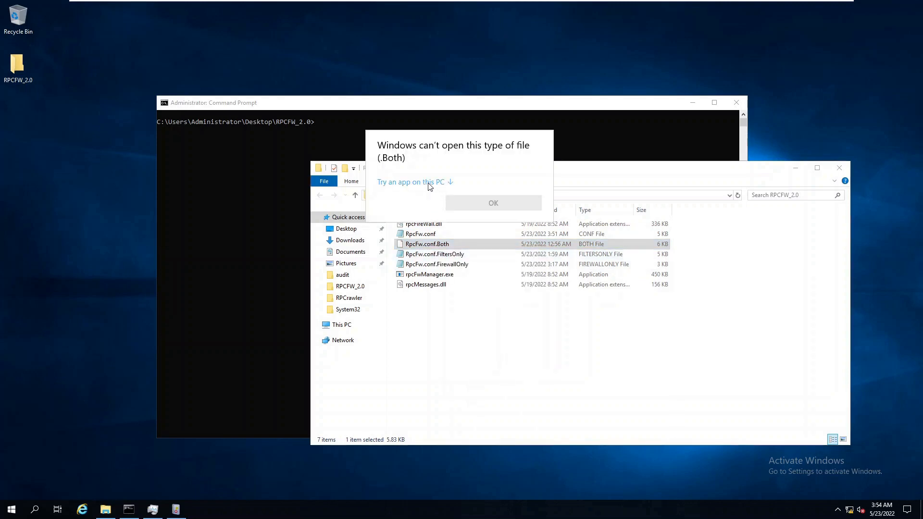
click(411, 182)
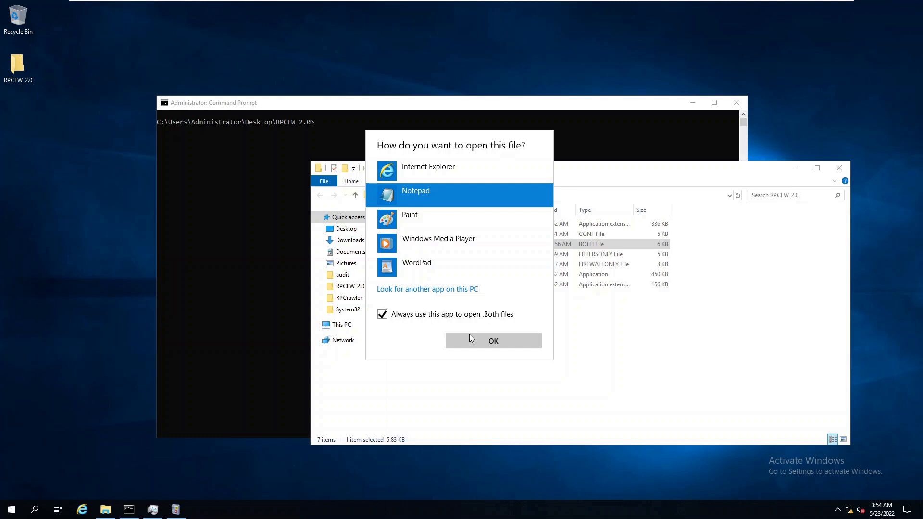
click(492, 341)
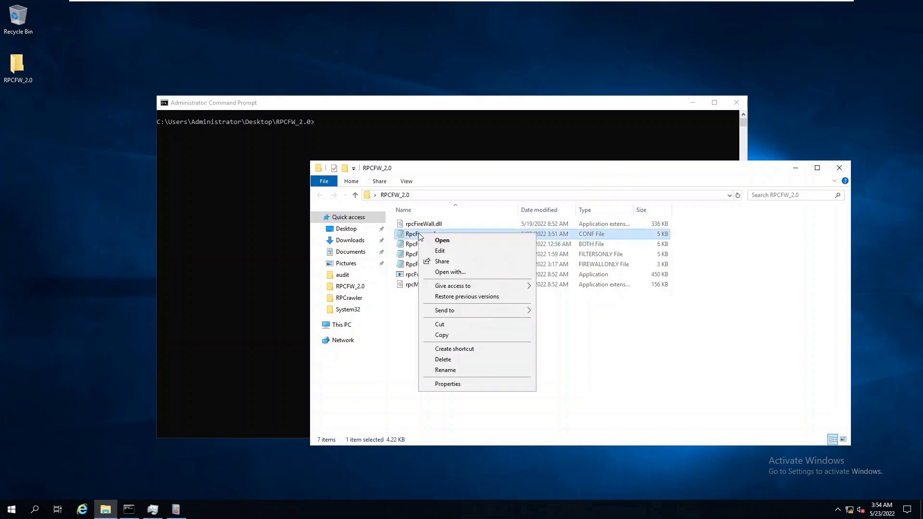
click(440, 251)
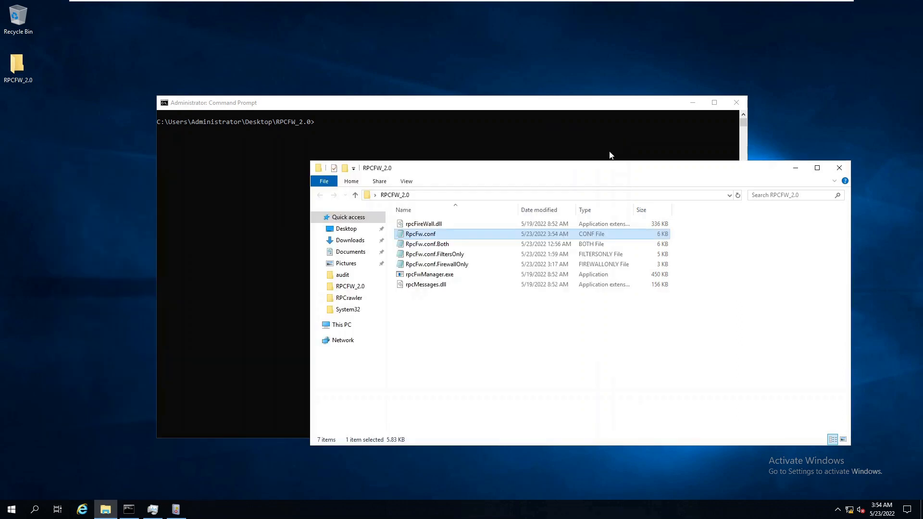
Step: Start the RPC firewall with rpcFwManager.exe /start fw and apply /update
text(rp)
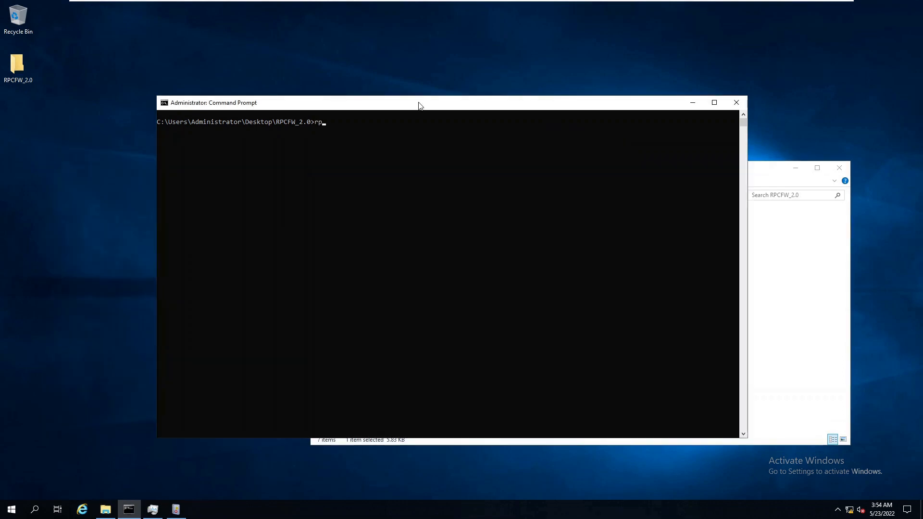
text(pcFwManager.exe /)
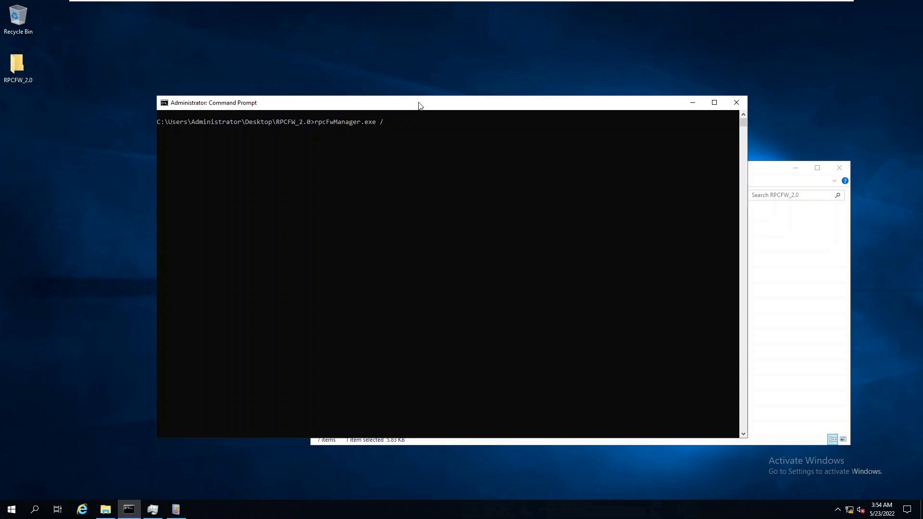
text(start fw)
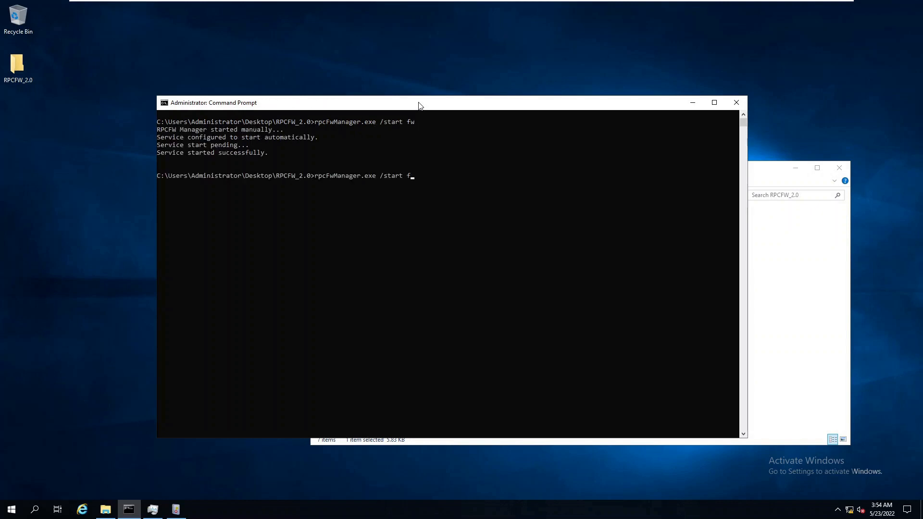
text(/update)
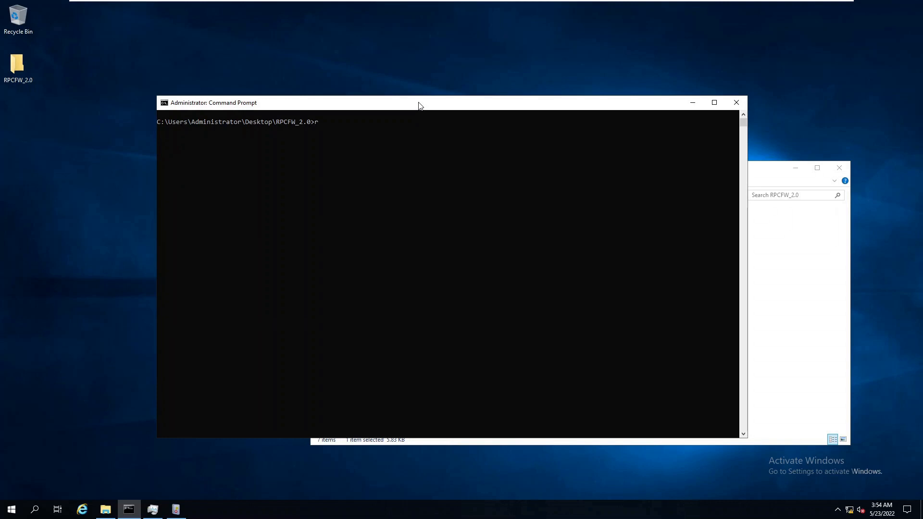
Step: Check rpcFwManager.exe /status, reviewing the blocking audited filters and installed rpcFireWall.dll
text(pcFwManager.exe /status)
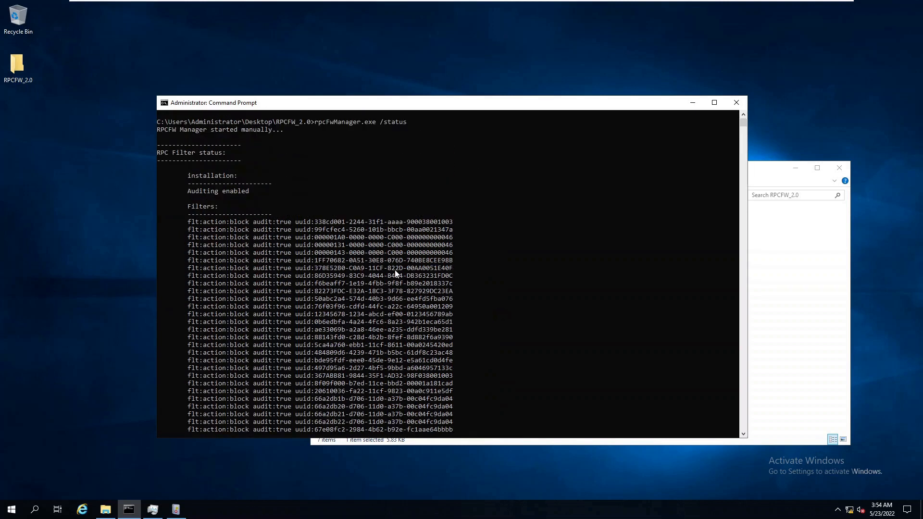
scroll(down, 3)
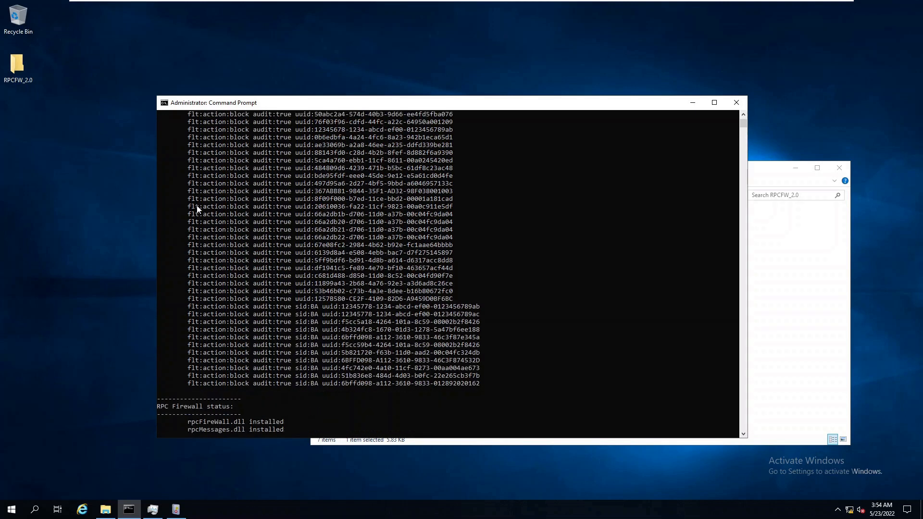
scroll(down, 3)
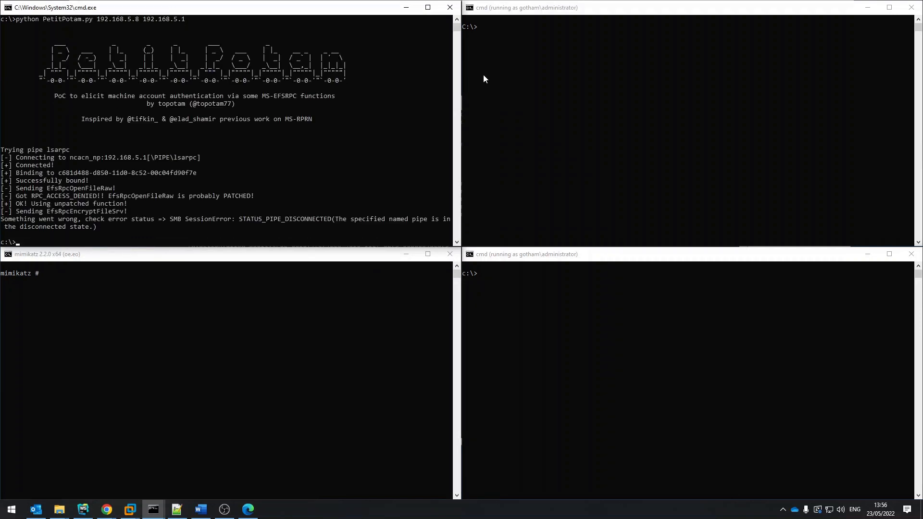
Step: Attempt wmic process call create and psexec ipconfig against 192.168.5.1, both failing with access denied
text(wmic /node:192.168.5.1 process call create "c:\windows\ipconfig.exe")
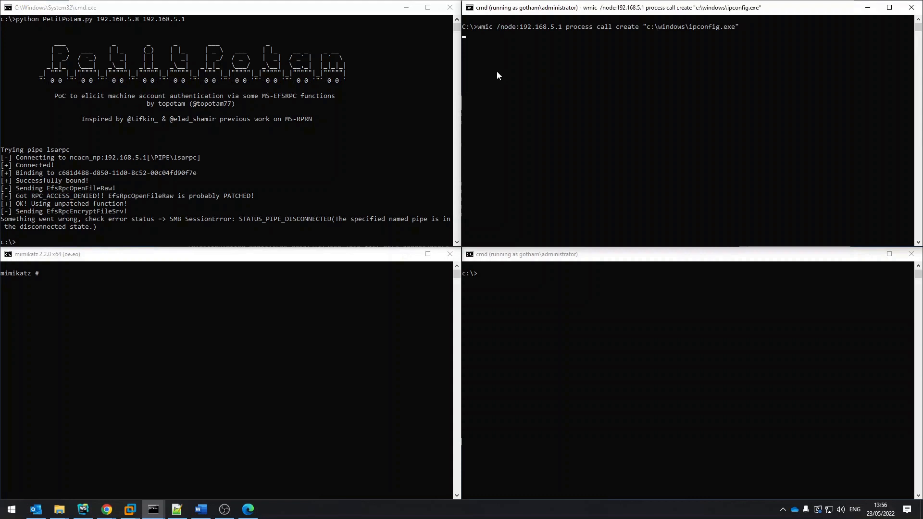
text(psexec \\192.168.5.1 ipconfig)
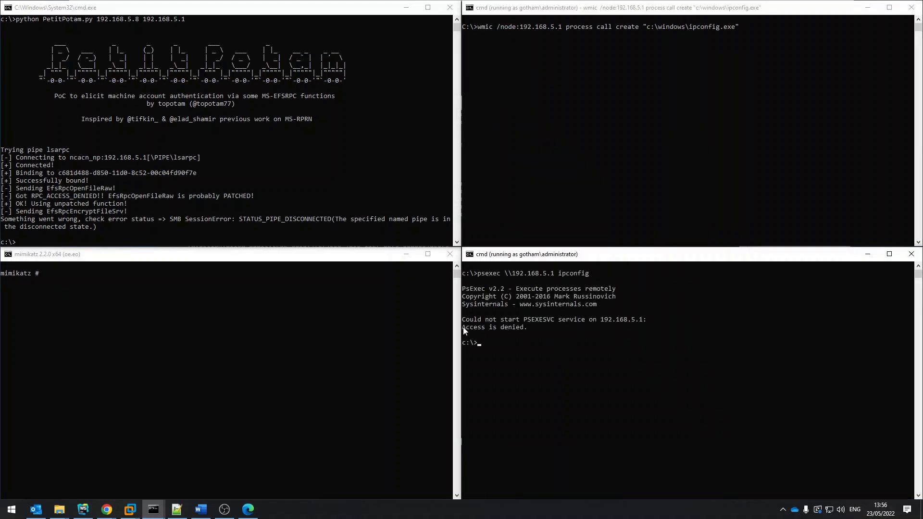
text(cls)
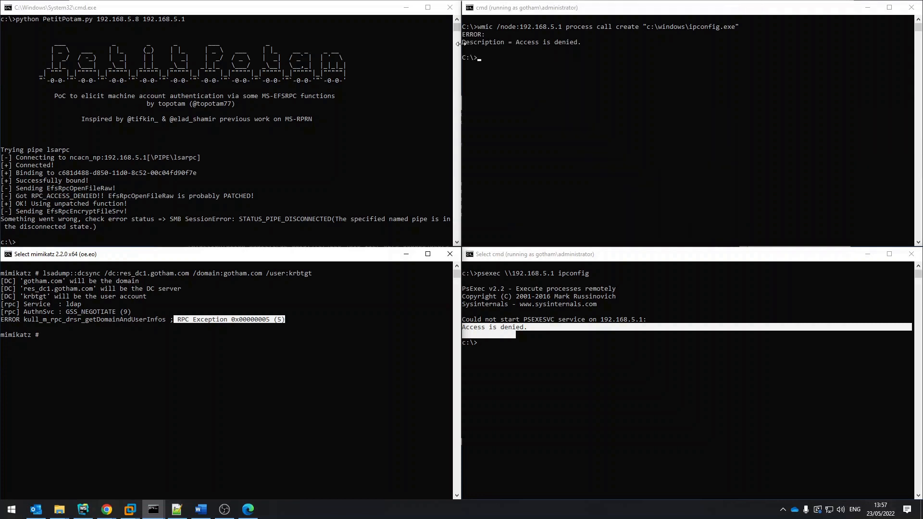
double_click(549, 42)
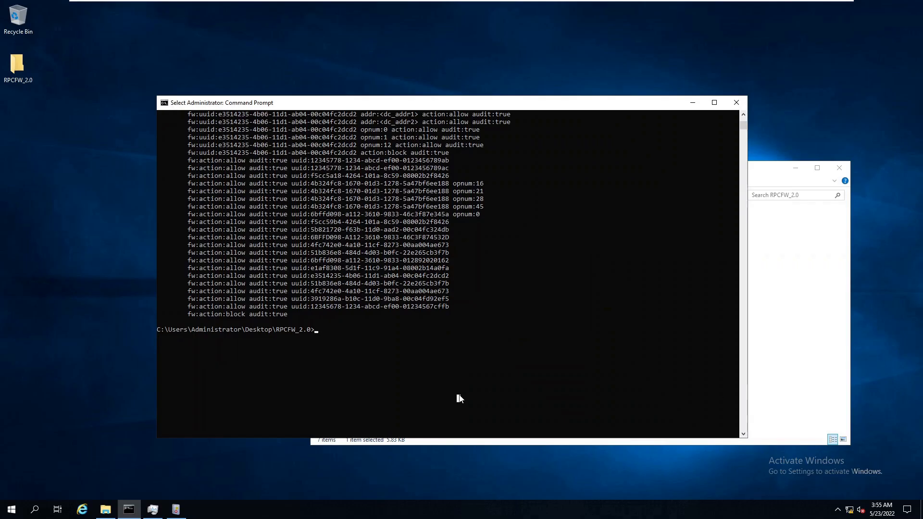
Step: Stop the RPC firewall and uninstall it with rpcFwManager.exe /uninstall
text(rpcFwManager.exe /stop)
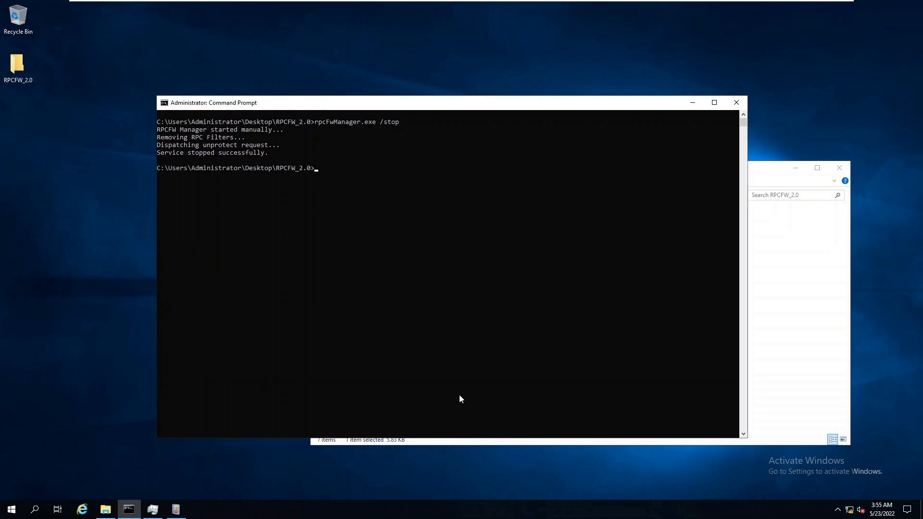
text(rpcfwmana)
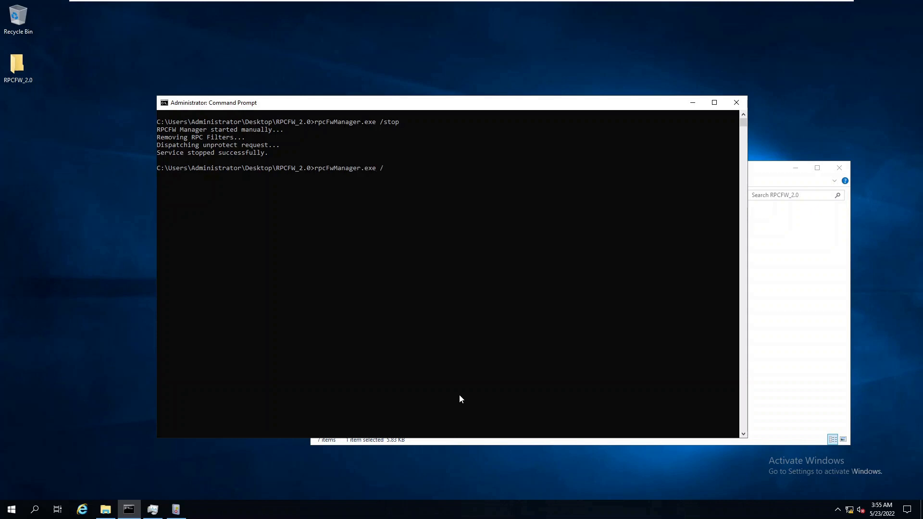
text(uninstall)
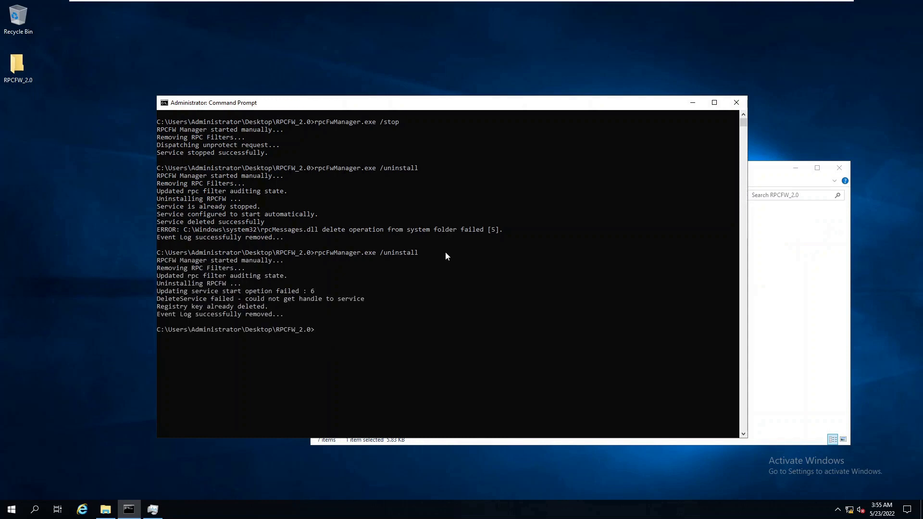
text(rpcFwManager.exe /uninst)
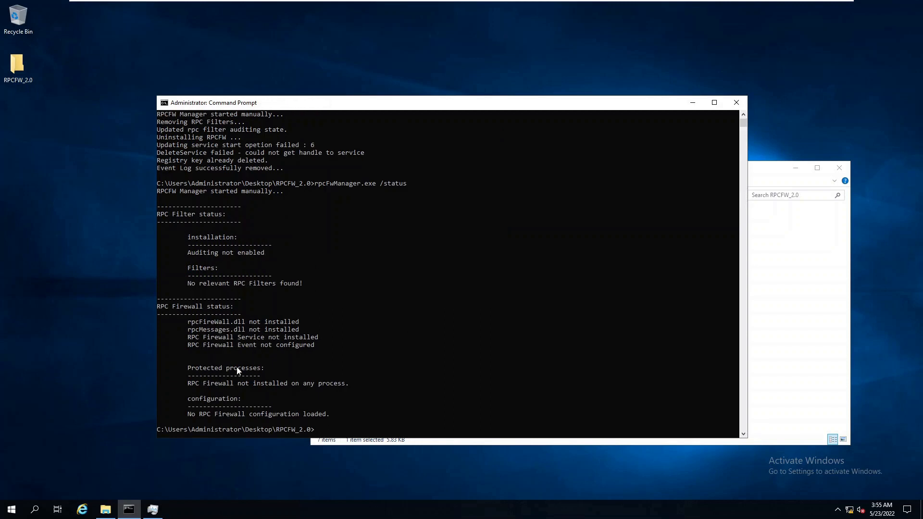
Step: Highlight the status output showing no filters, firewall not installed, no configuration loaded
drag(176, 236, 380, 415)
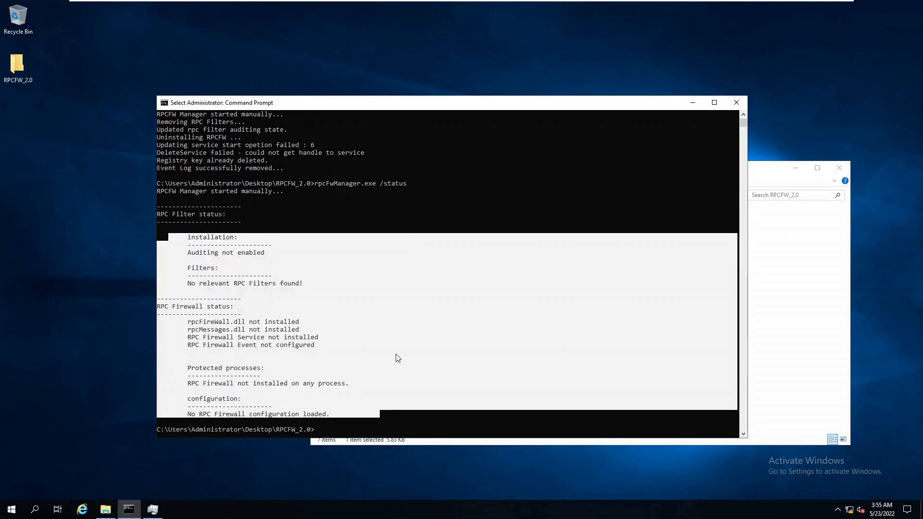